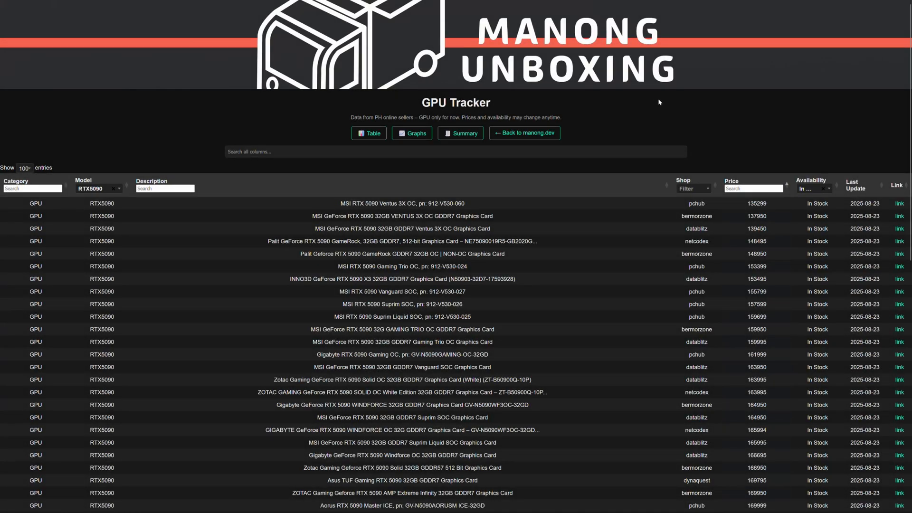
Review the listings, then filter Model to RTX5080, cheapest MSI Shadow 3X OC at 67,950
scroll(down, 3)
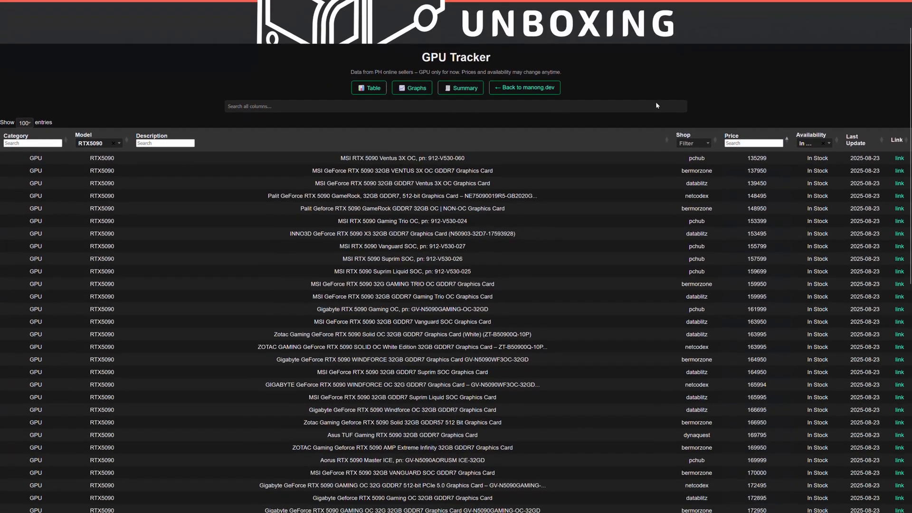
scroll(down, 3)
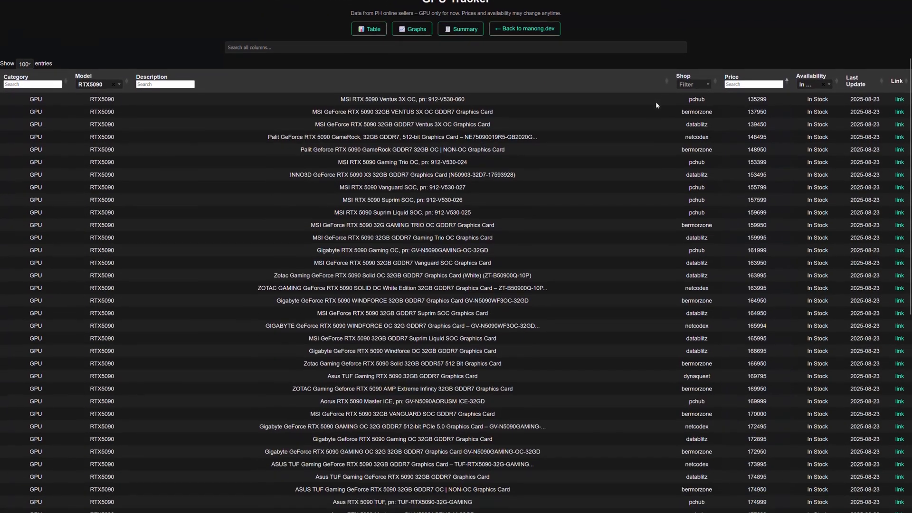
scroll(down, 3)
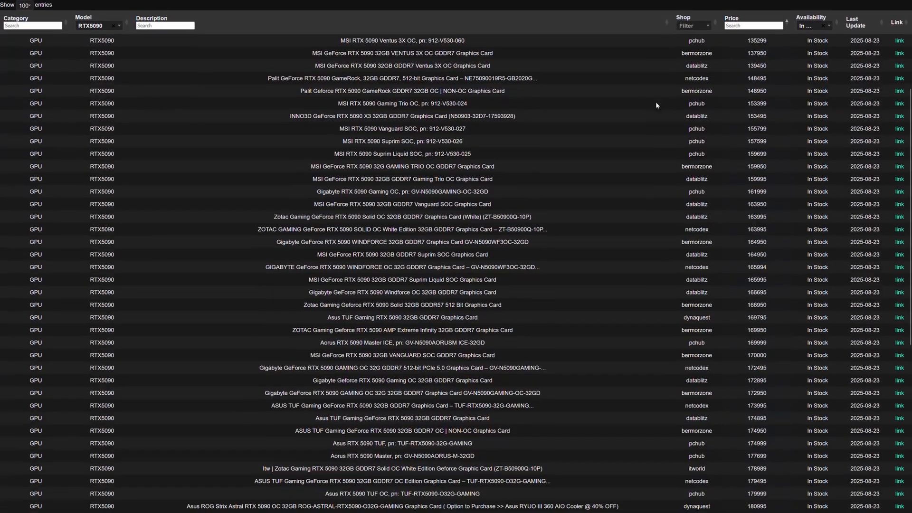
scroll(down, 3)
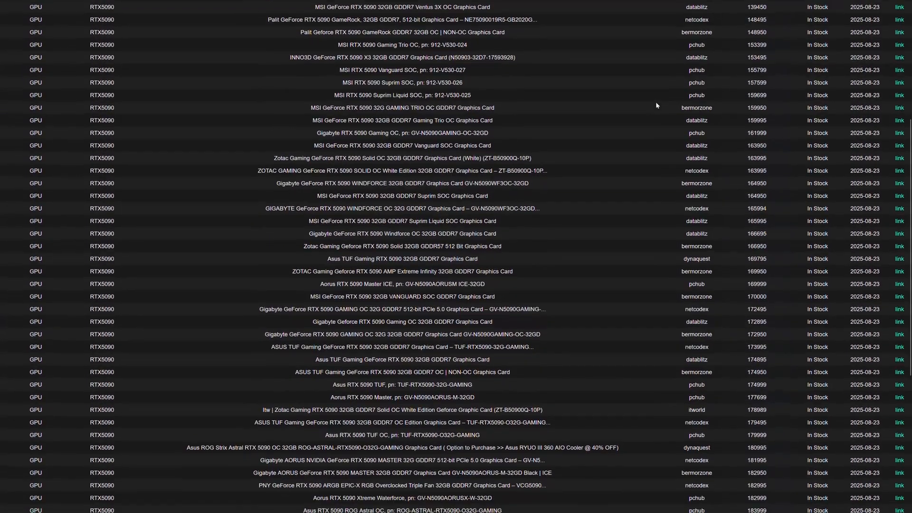
scroll(down, 3)
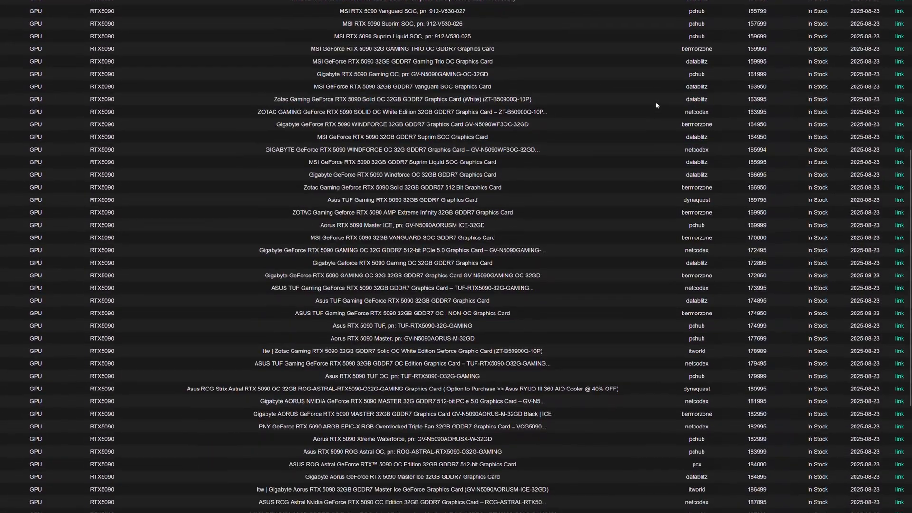
scroll(down, 3)
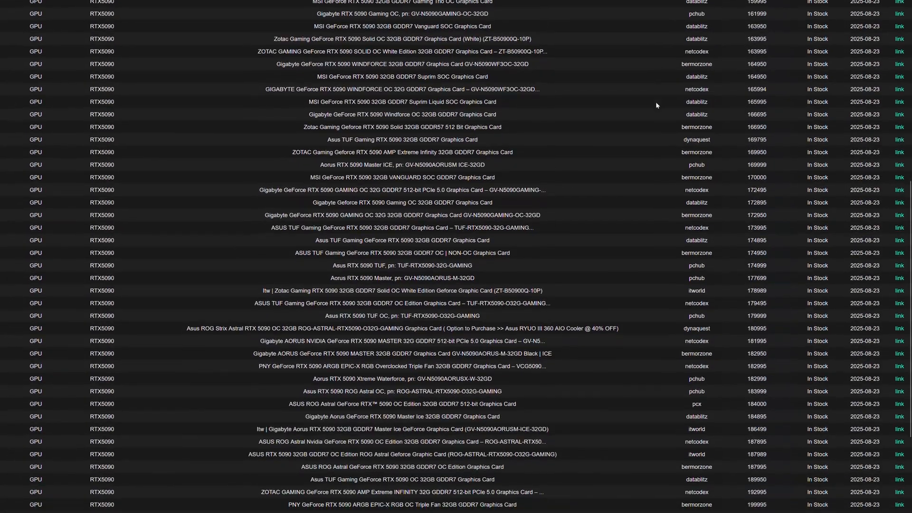
scroll(down, 3)
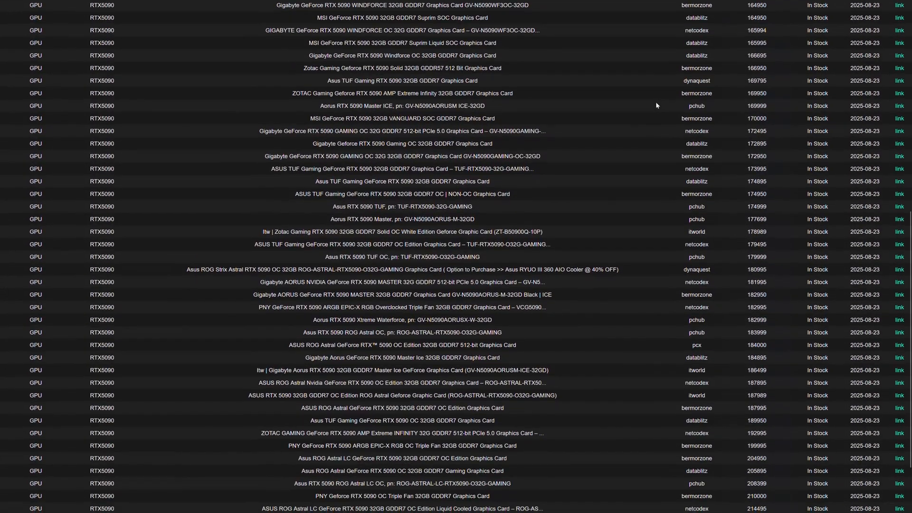
scroll(down, 3)
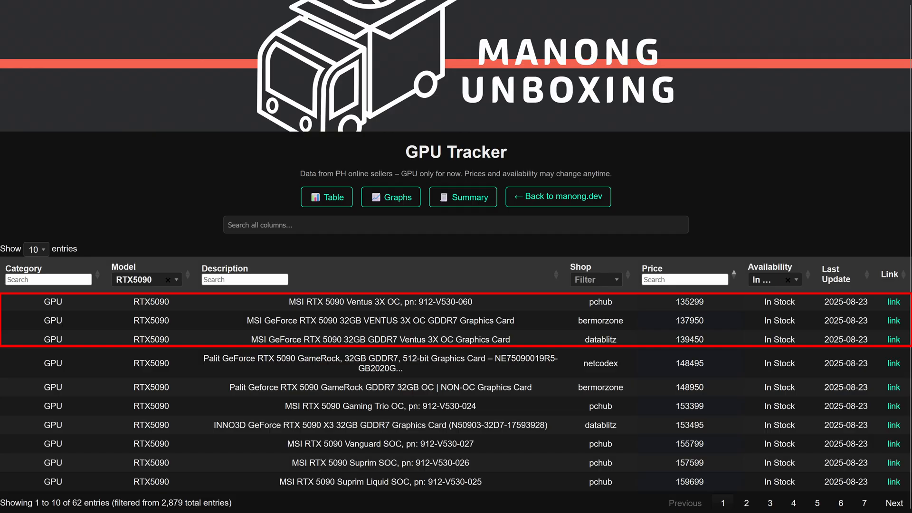
click(893, 321)
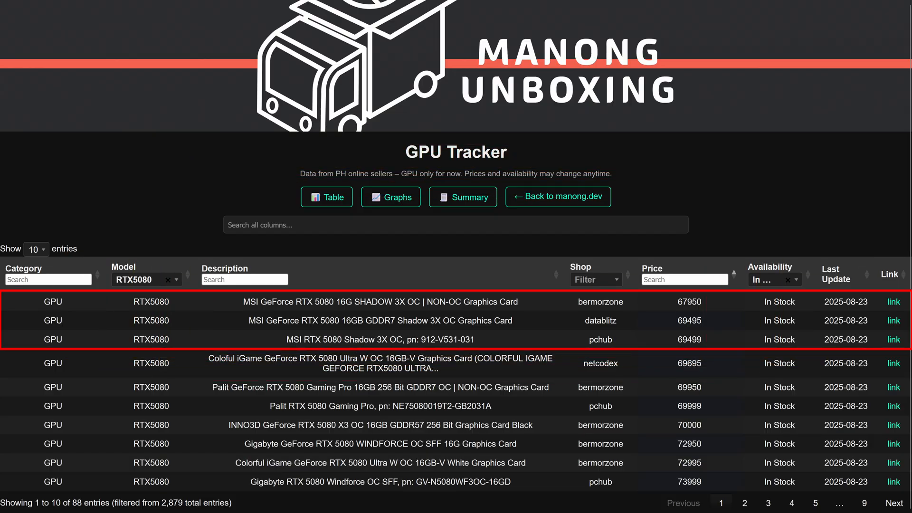
Open Bermor Techzone's MSI RTX 5080 Shadow 3X OC page and find the ₱67,950 price
click(893, 301)
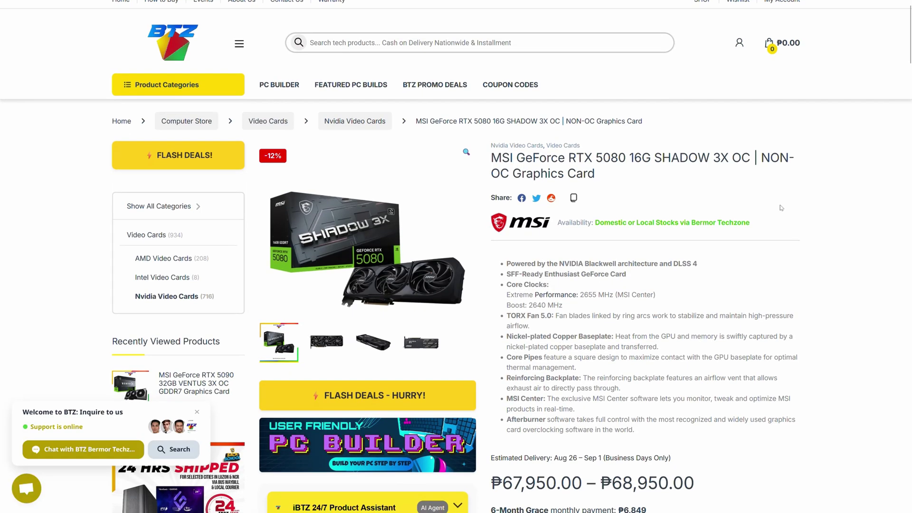
scroll(down, 3)
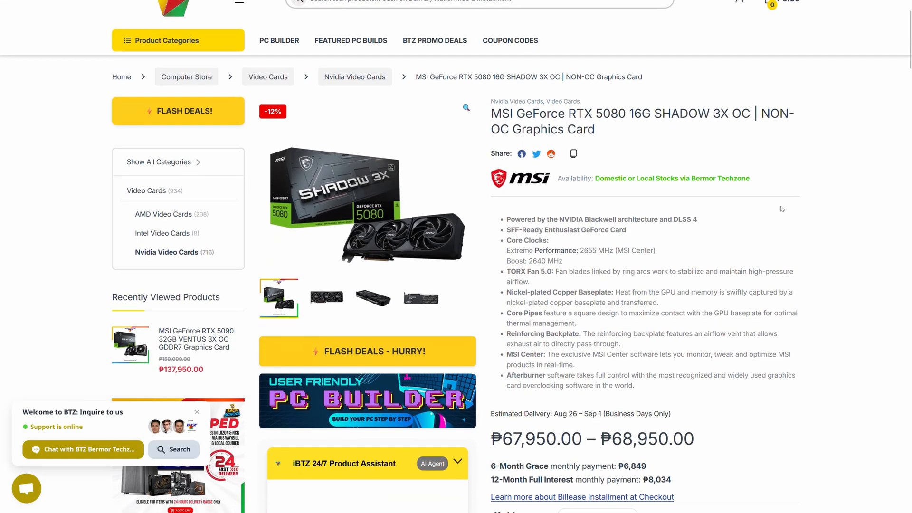
scroll(down, 3)
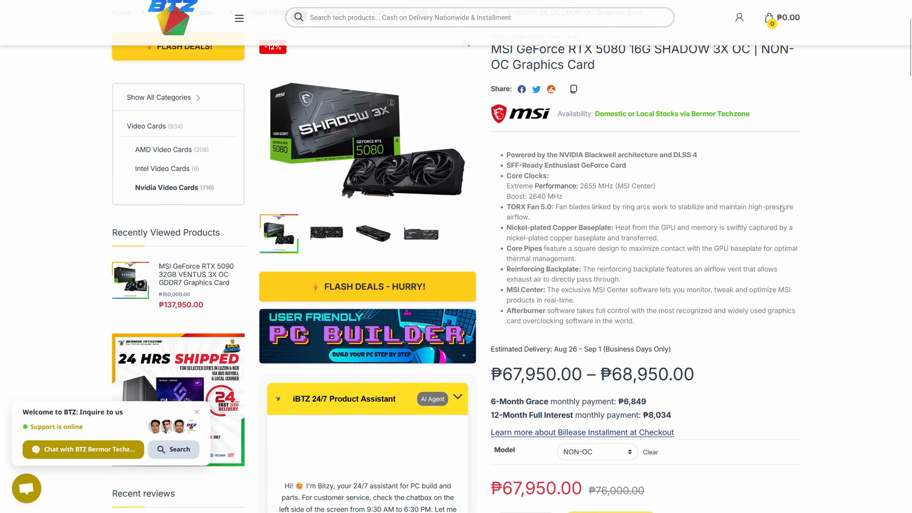
scroll(down, 3)
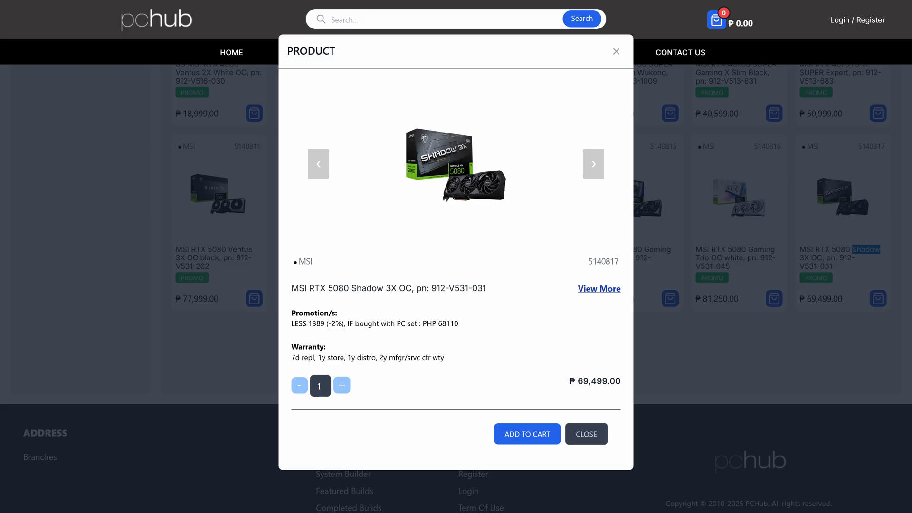
Open DataBlitz's MSI RTX 5080 Shadow 3X OC page (₱69,495) and view its description
click(599, 289)
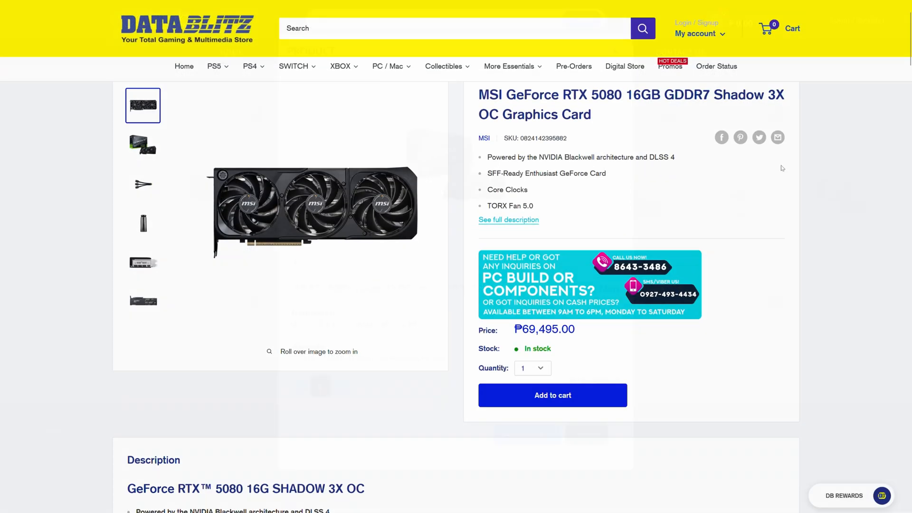
scroll(down, 3)
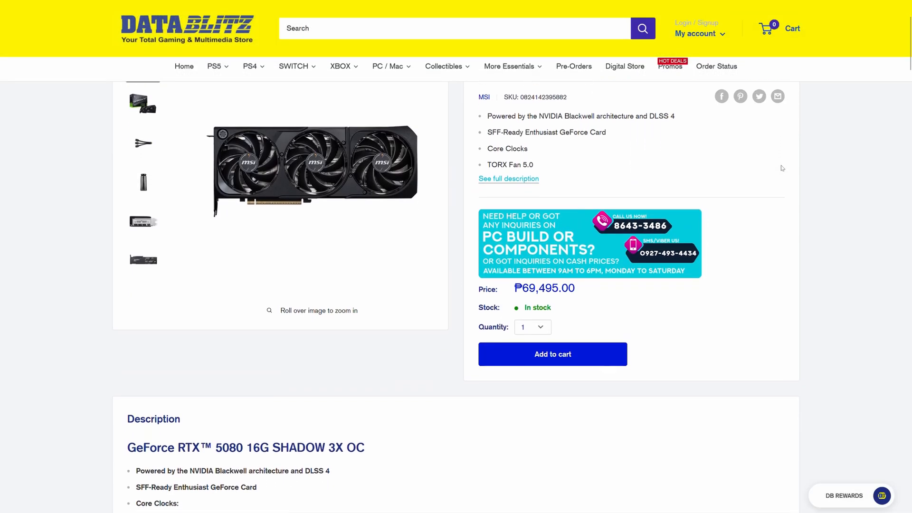
scroll(down, 3)
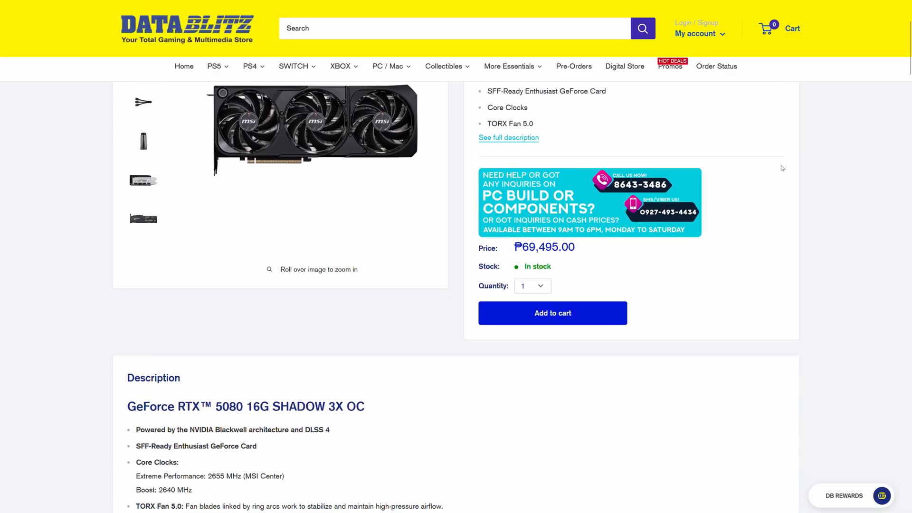
scroll(down, 3)
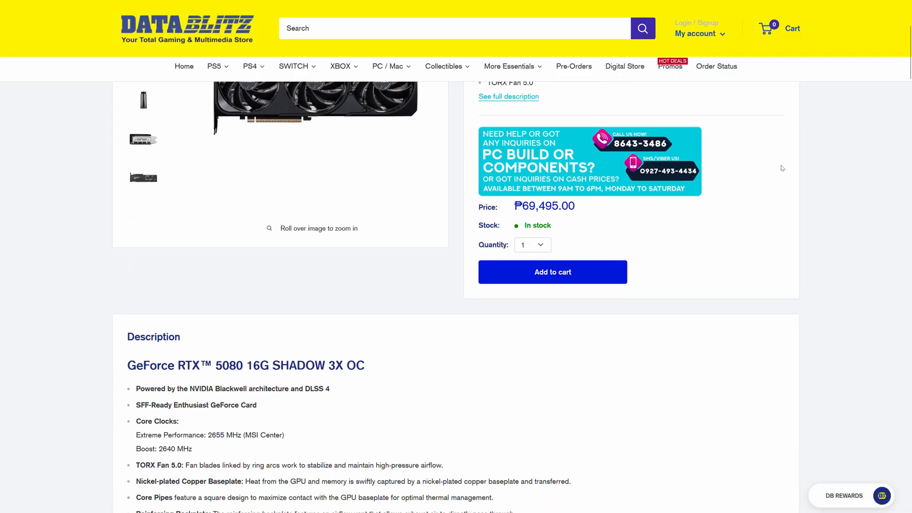
scroll(down, 3)
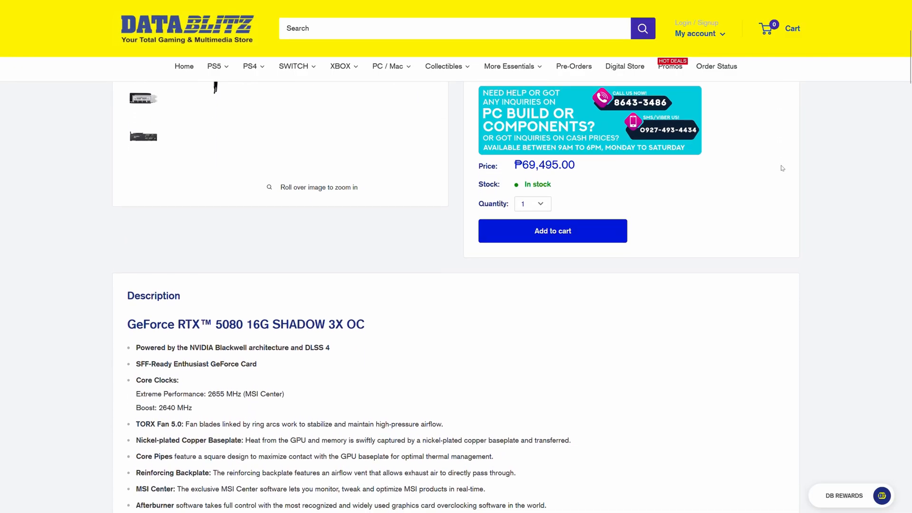
scroll(down, 3)
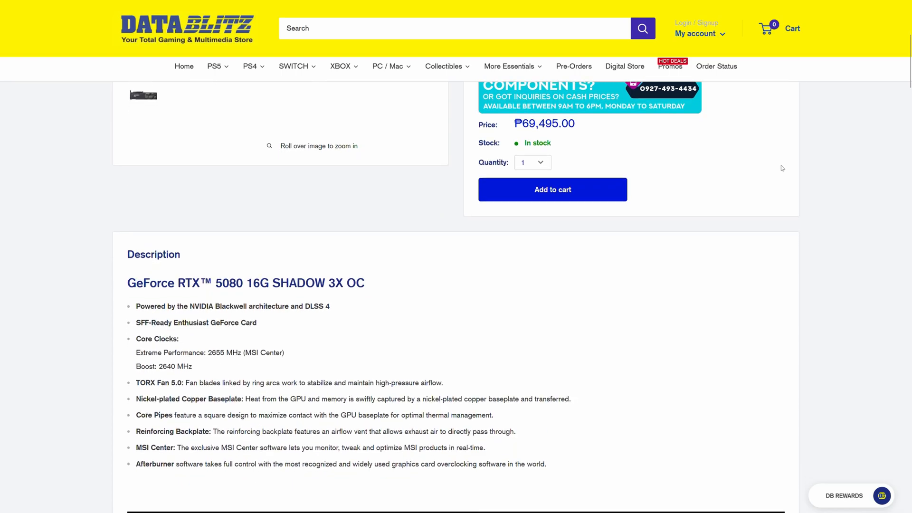
scroll(down, 3)
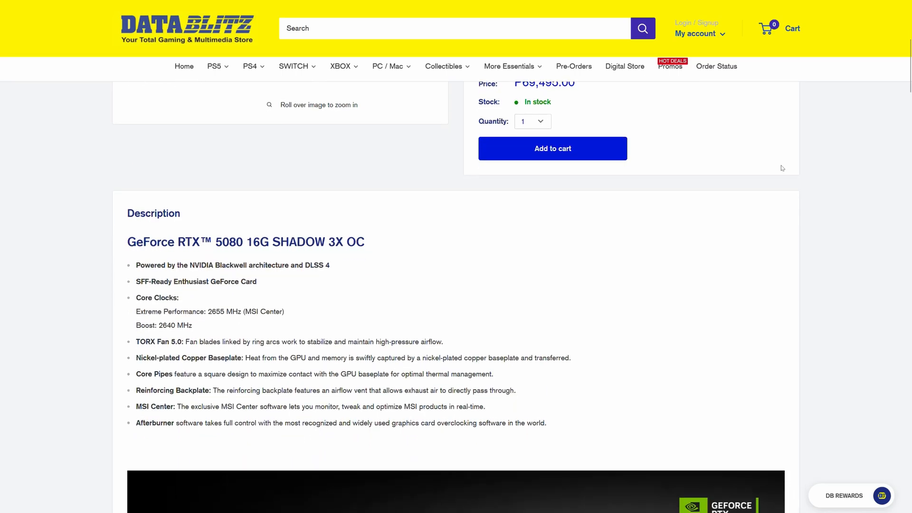
scroll(down, 3)
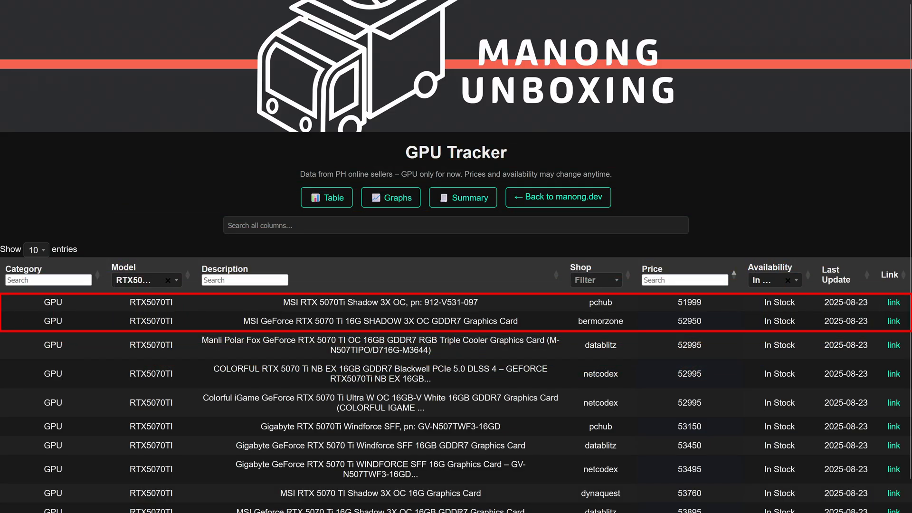
Open the PC Hub quick-view for the MSI RTX 5070 Ti Shadow 3X OC at ₱51,999
click(892, 302)
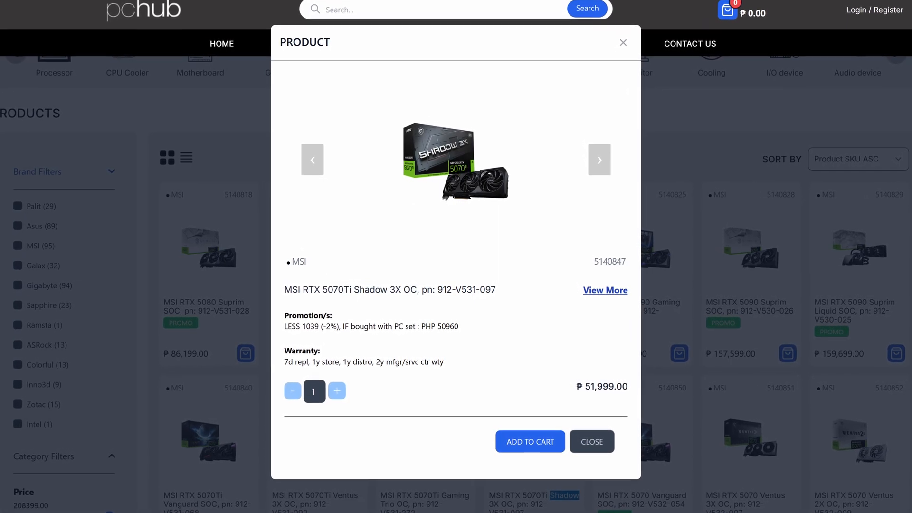
click(605, 290)
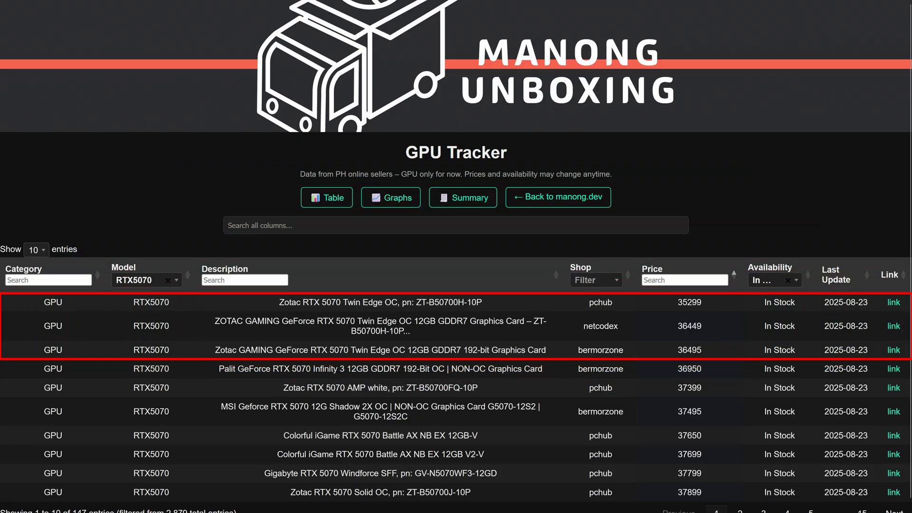
Filter the Model to RTX5060TI-16GB, cheapest Zotac Twin Edge at 26,099
click(893, 302)
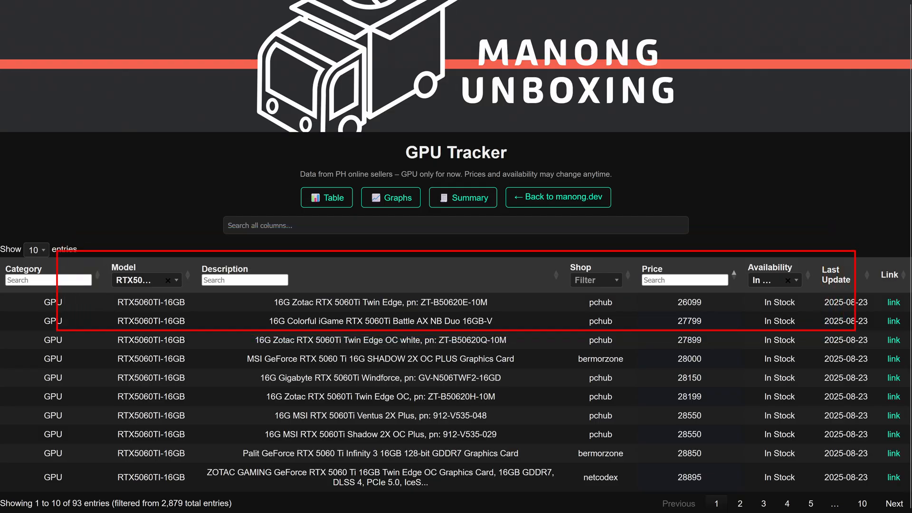
Filter the Model to RTX5060TI-8GB, cheapest Zotac Twin Edge at 23,699
click(893, 302)
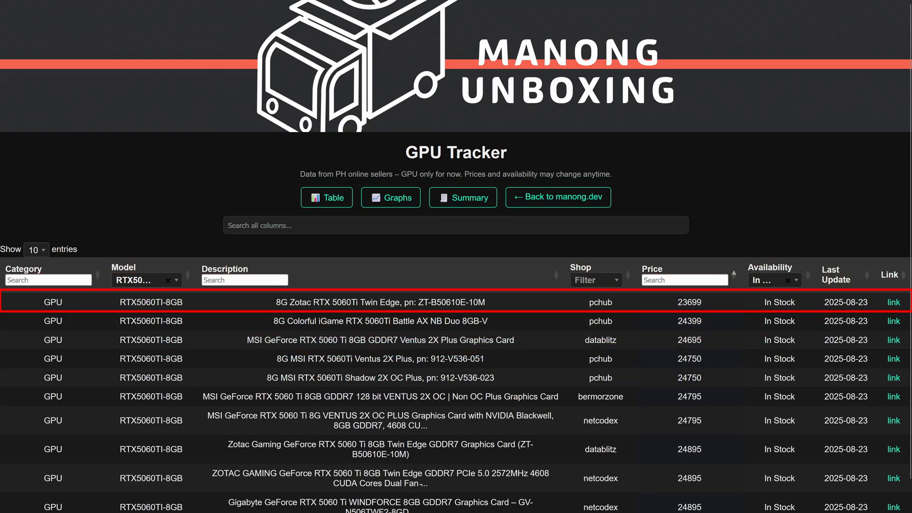
Filter the Model to RTX5060, cheapest Zotac RTX 5060 Solo at 18,199
click(893, 302)
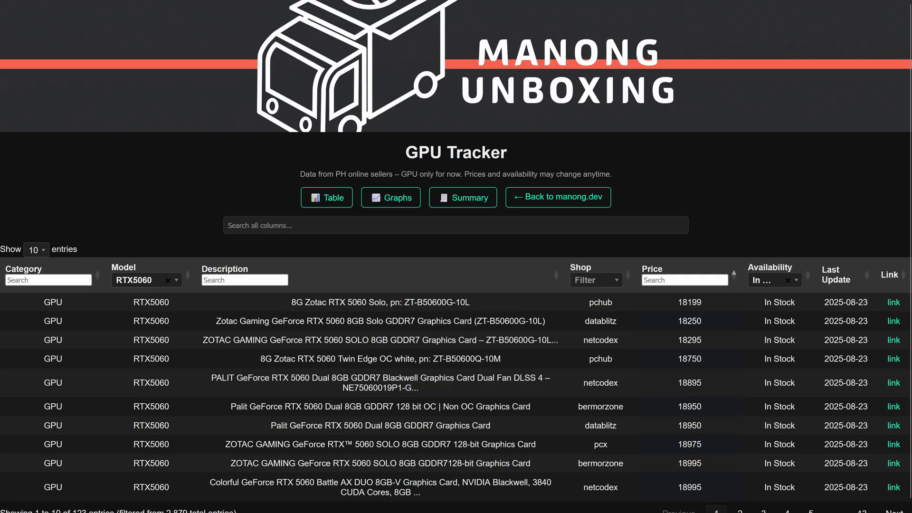
Filter the Model to RTX5050, cheapest Zotac Twin Edge OC and Palit StormX at 15,595
click(893, 302)
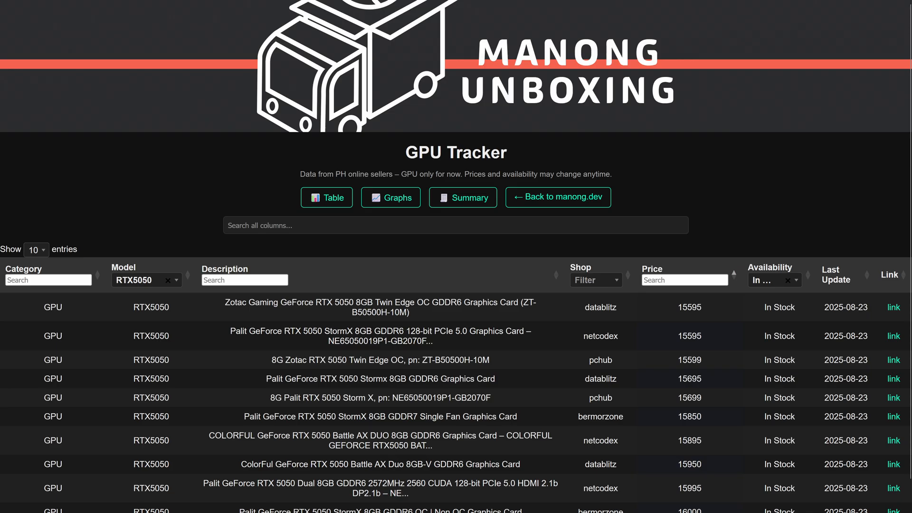
Filter the Model to RX9070XT: 60 cards, cheapest PowerColor Hellhound at 44,895
click(893, 336)
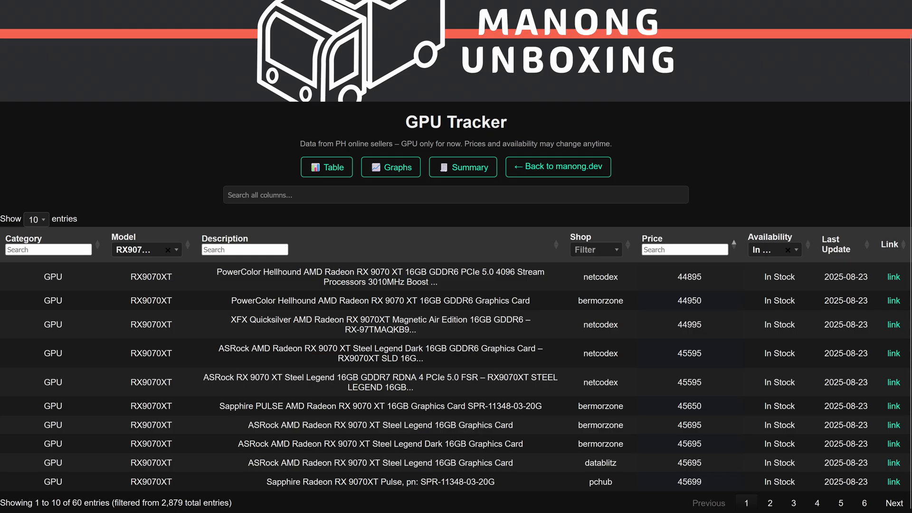
Filter Model to RX9070, then RX9060XT-16GB, cheapest ASRock Challenger OC at 23,399
click(892, 277)
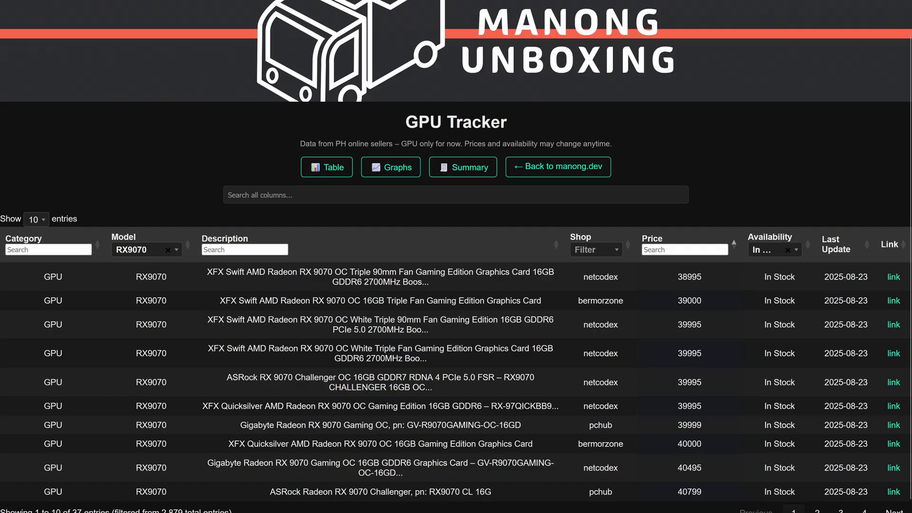
click(893, 276)
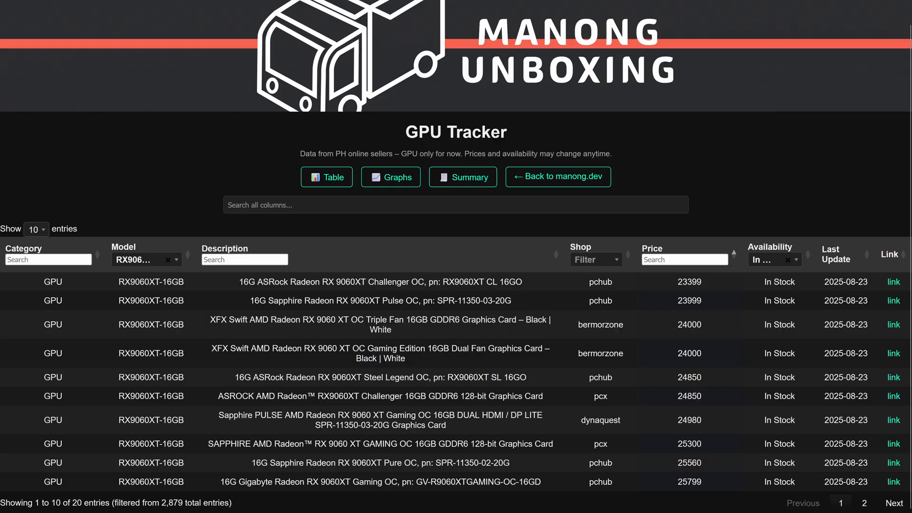
Filter the tracker to RX9060XT-8GB, then ARCB580, then open the Cheapest GPUs summary
click(893, 281)
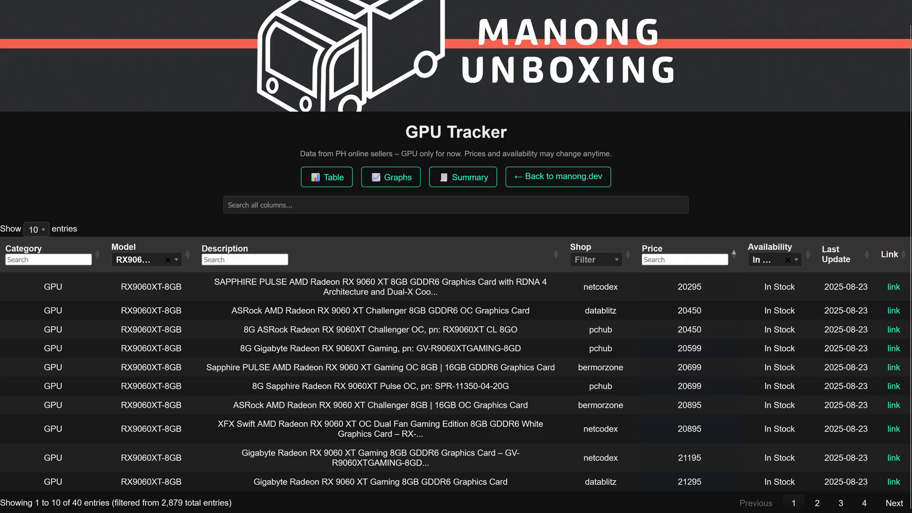
click(892, 287)
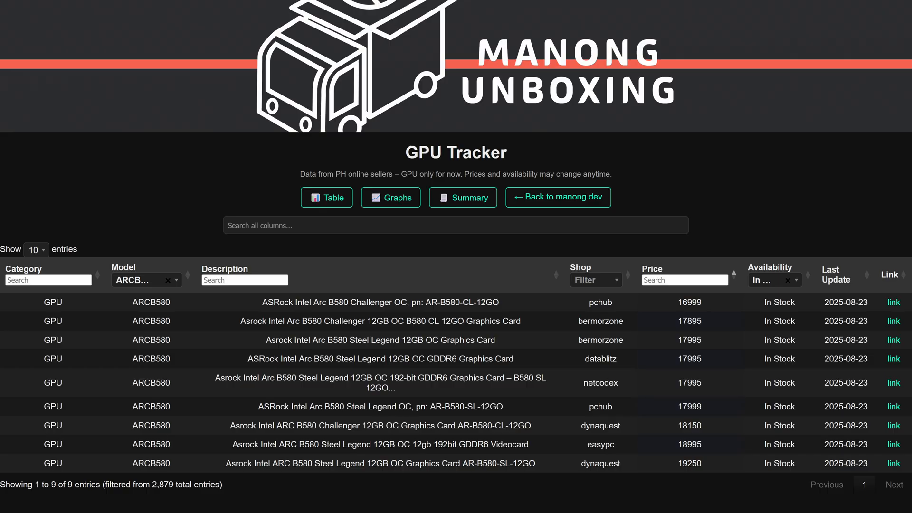
click(893, 302)
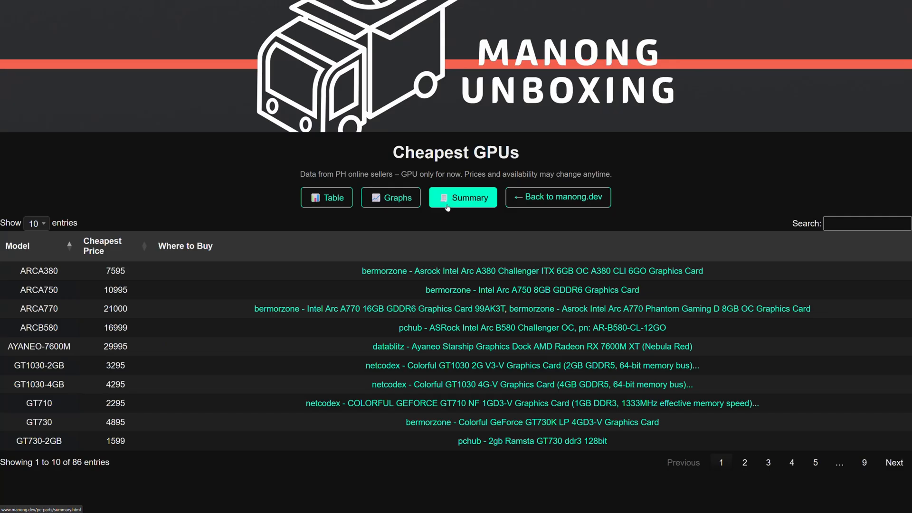
mouse_move(460, 193)
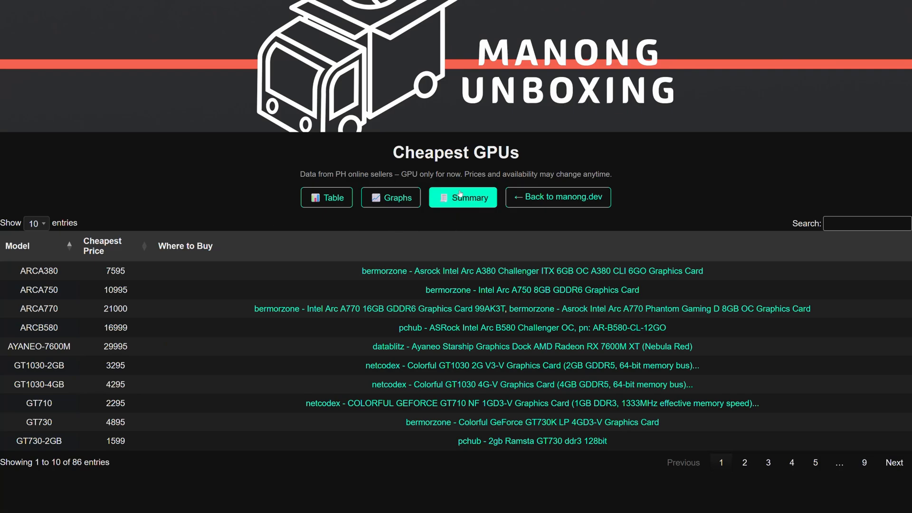
Sort the summary by cheapest price and mark the ARCB580 and RX9060XT-8GB rows
click(35, 223)
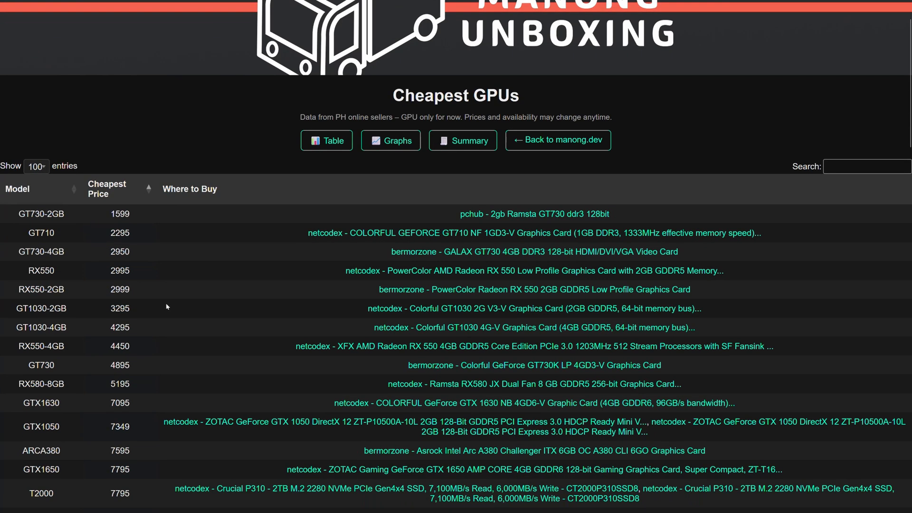
scroll(down, 3)
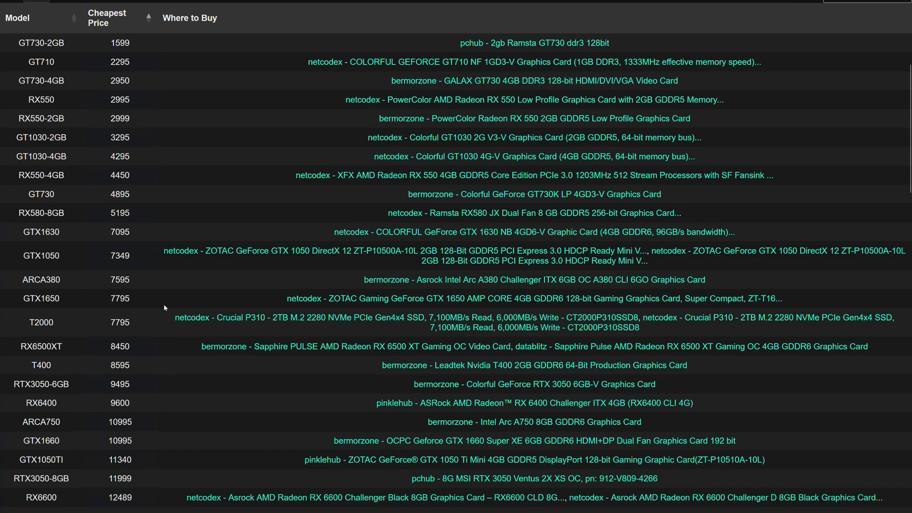
scroll(down, 3)
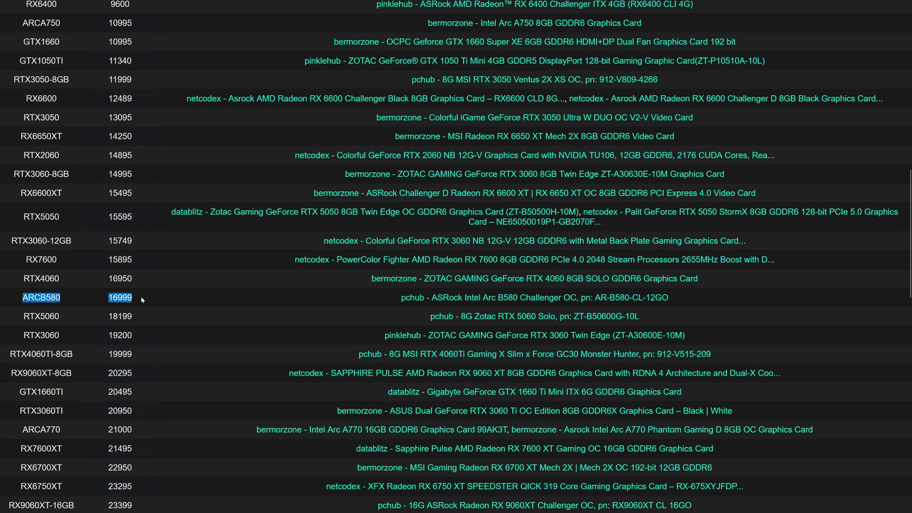
click(13, 299)
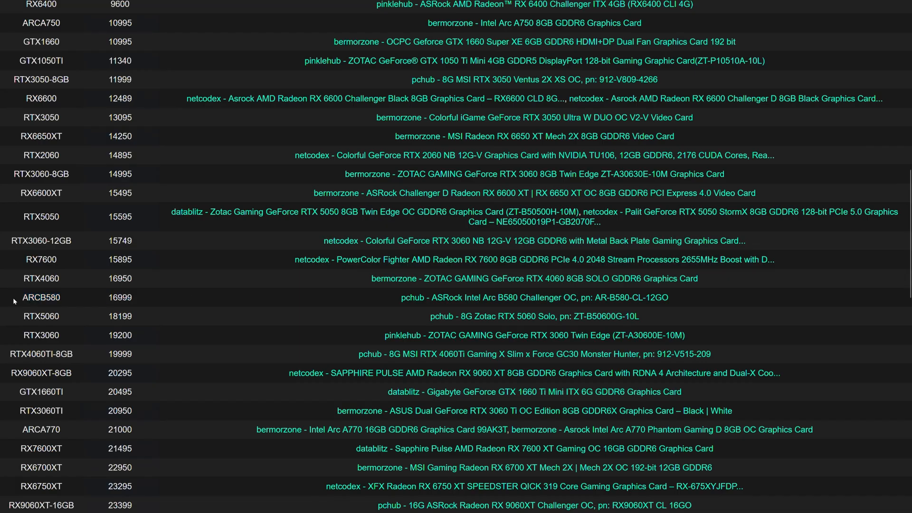
scroll(down, 3)
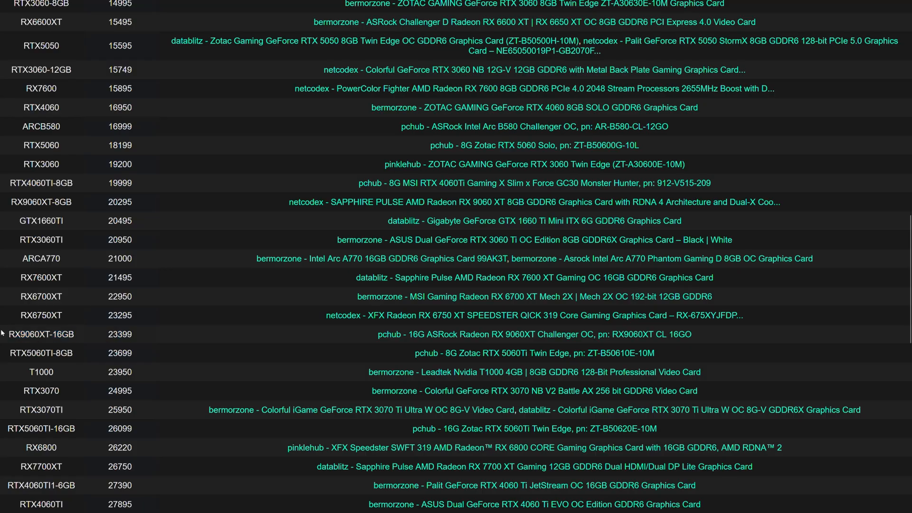
mouse_move(8, 204)
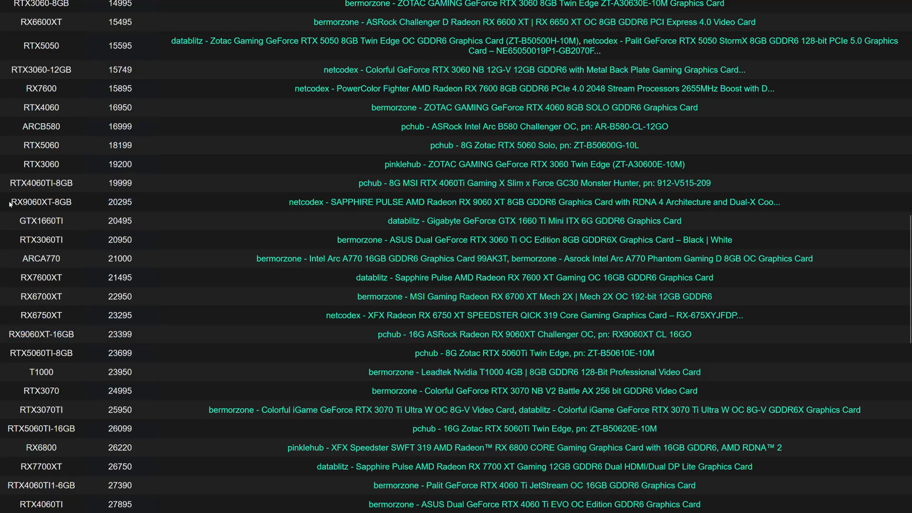
click(40, 202)
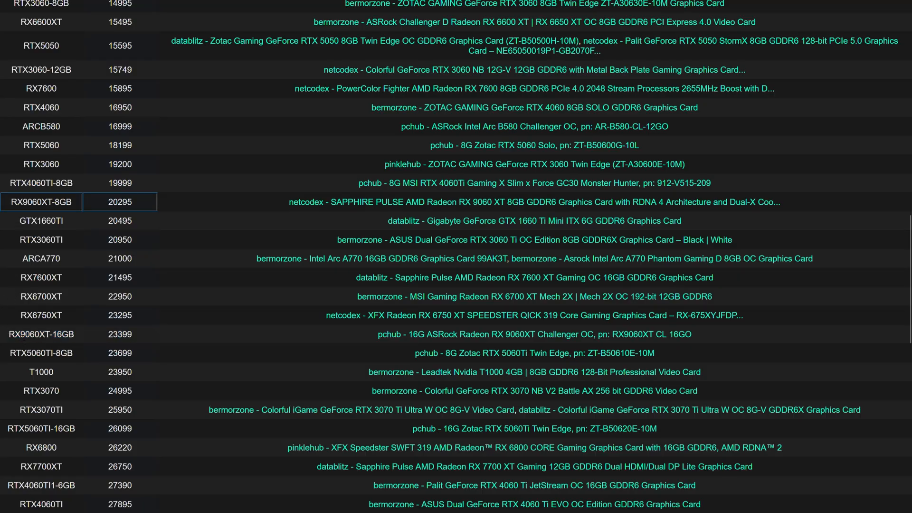
mouse_move(87, 274)
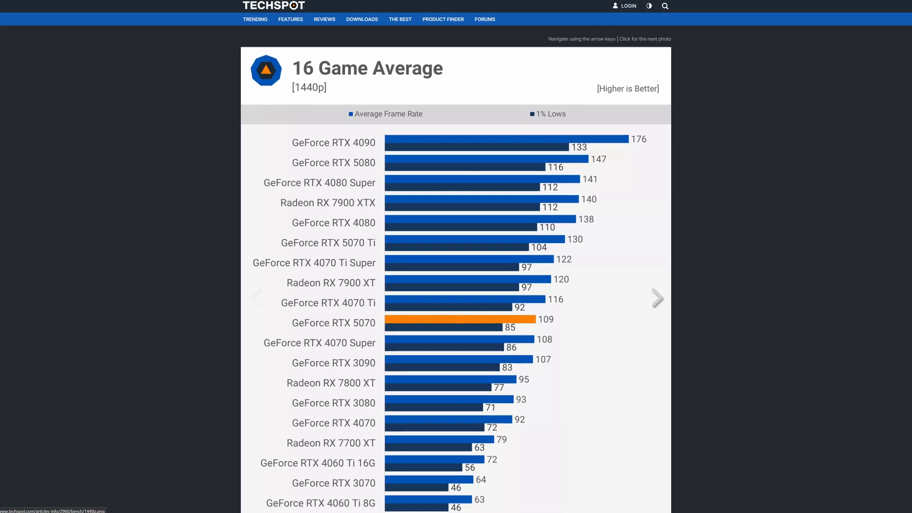
Scroll TechSpot's 16 Game Average 1440p chart to the RTX 5070 at 109 fps
scroll(down, 3)
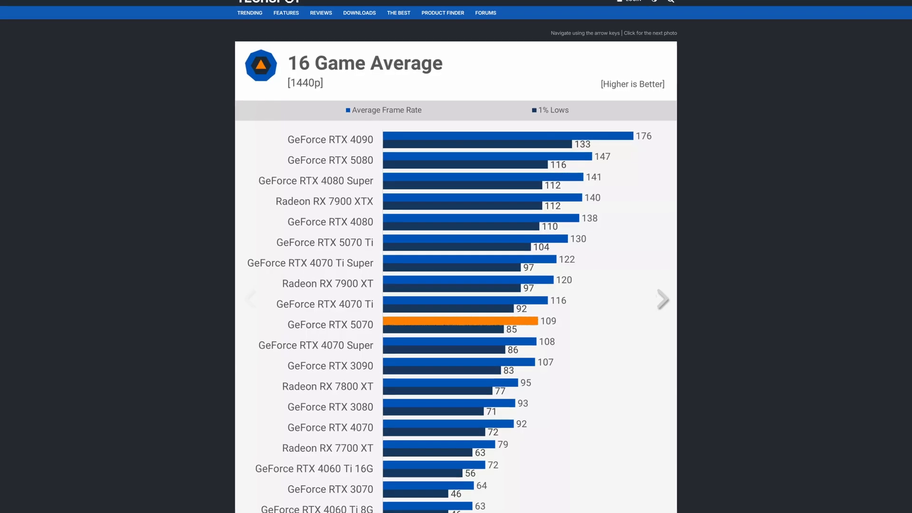
scroll(down, 3)
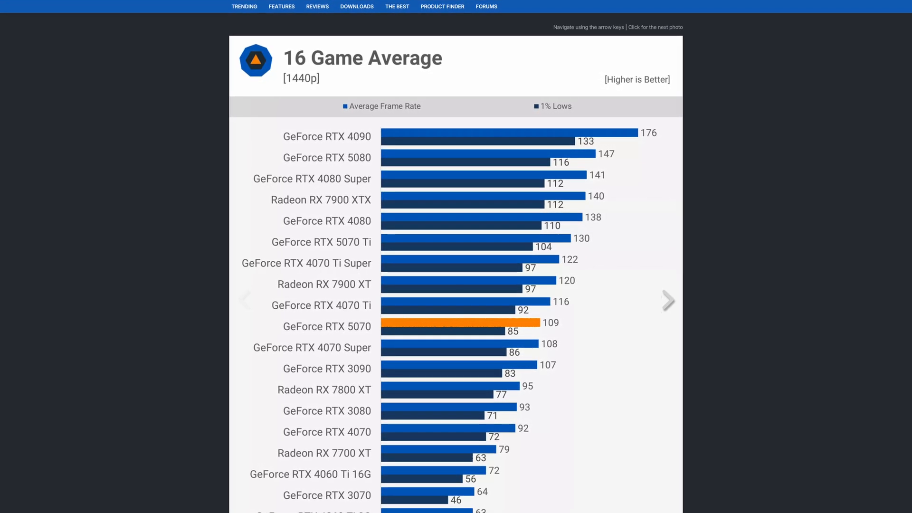
scroll(down, 3)
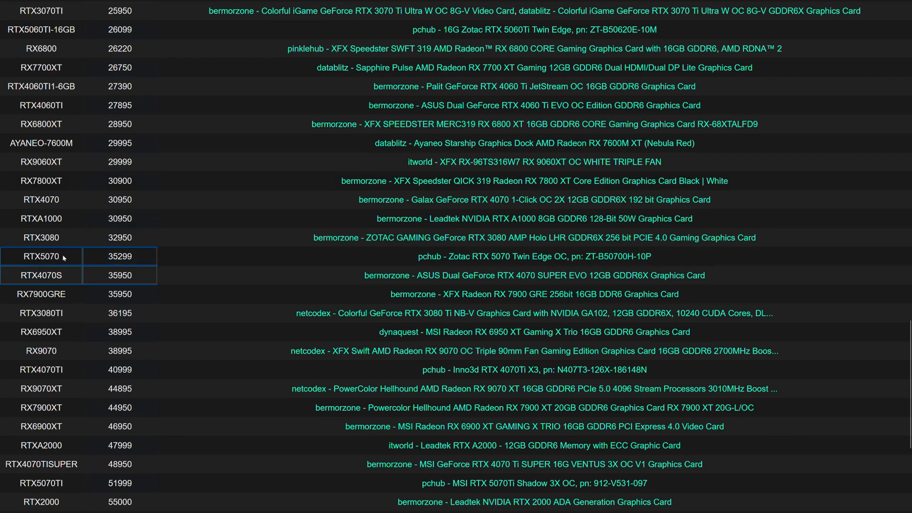
Scroll the tracker summary to the RTX5070 (35,299) and RTX4070S (35,950) rows
scroll(down, 3)
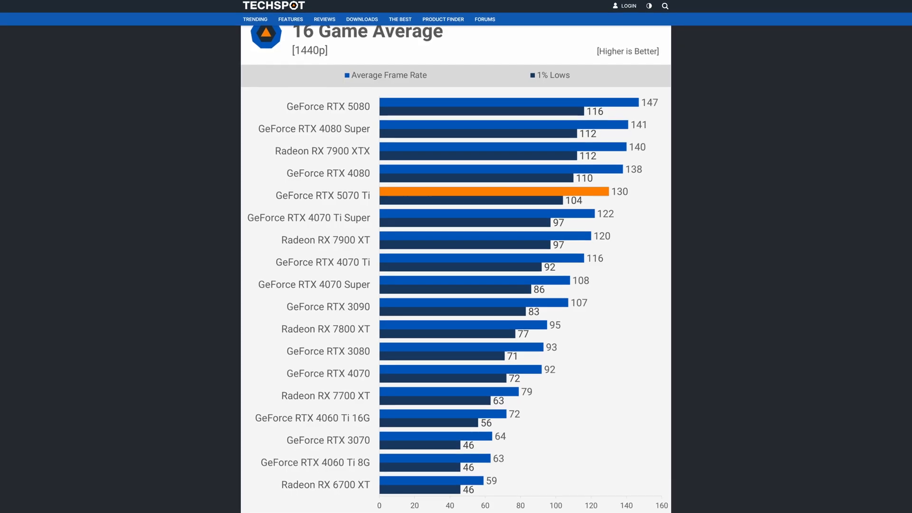
Scroll TechSpot's 1440p chart to the RTX 5070 Ti averaging 130 fps
scroll(down, 3)
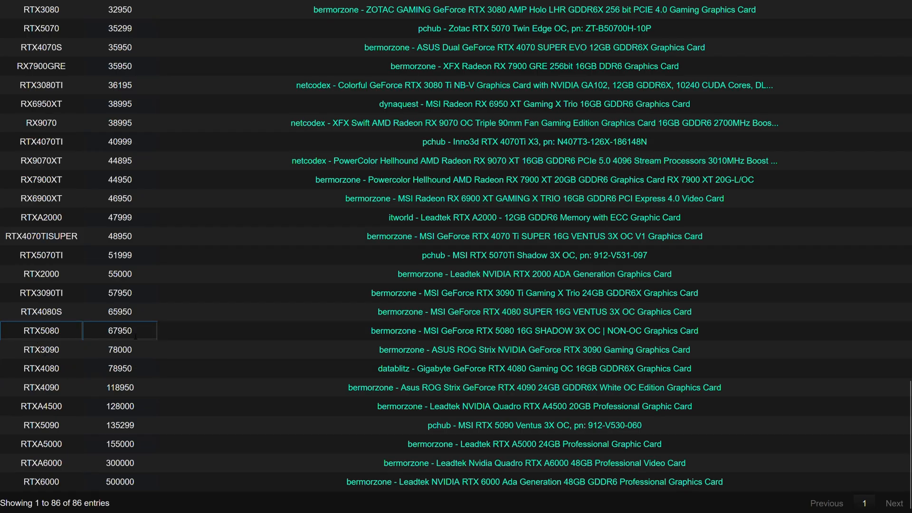
mouse_move(101, 338)
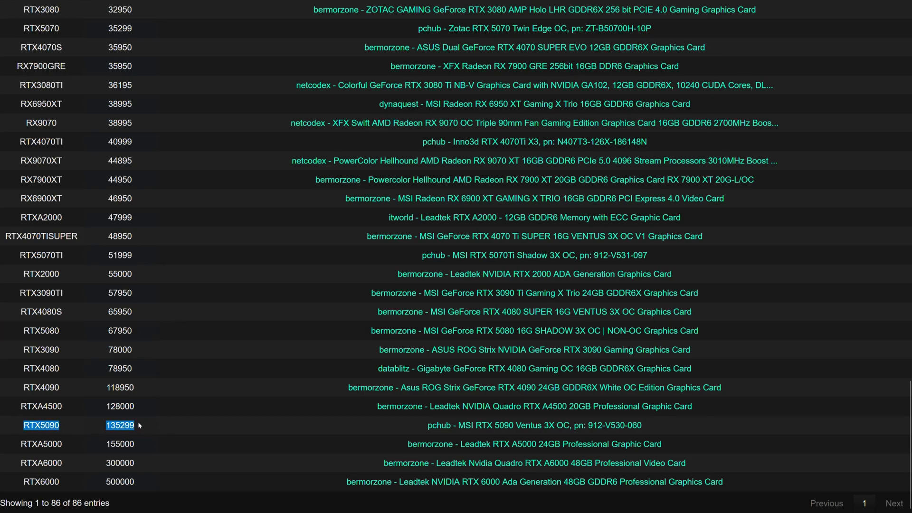
mouse_move(150, 427)
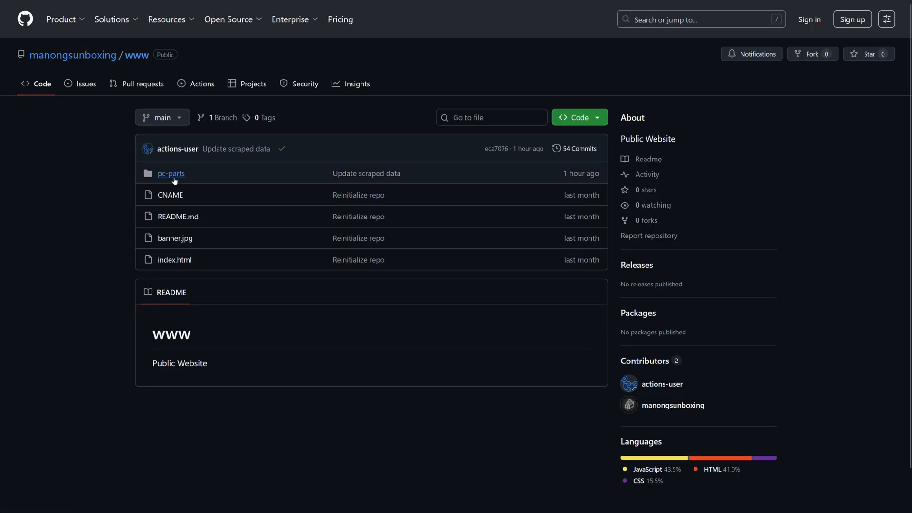
Open pc-parts/data.json in the www repository and scroll through the scraped GPU entries
click(171, 173)
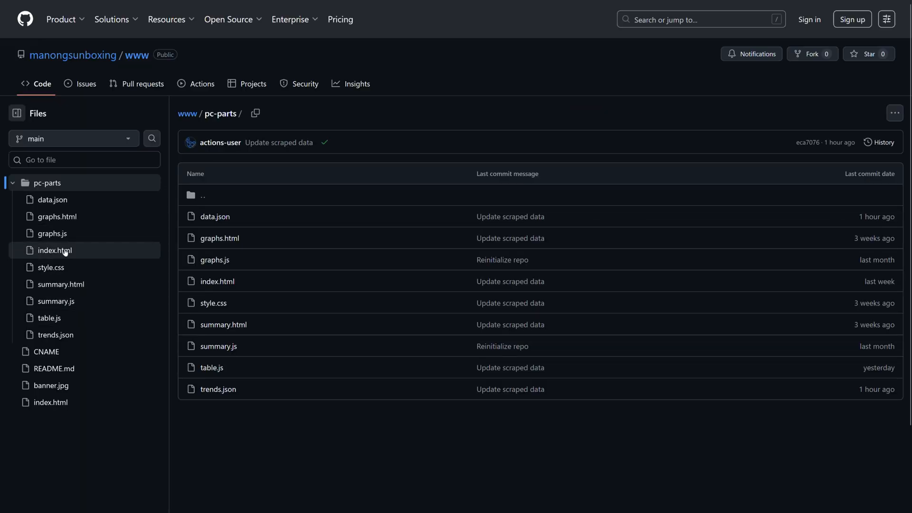
click(215, 217)
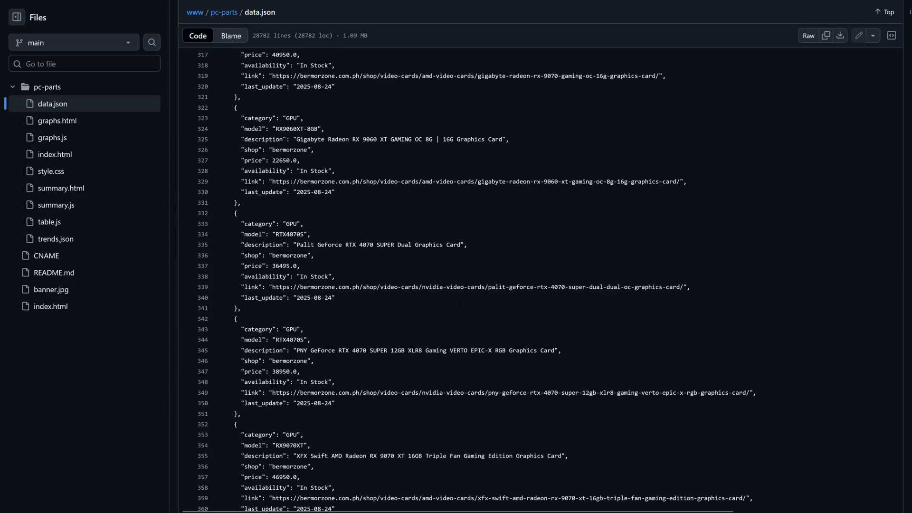
scroll(down, 3)
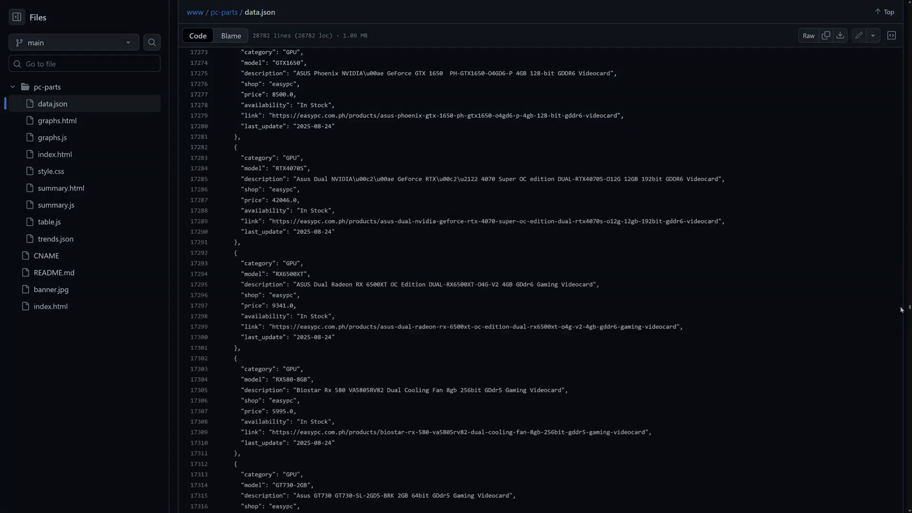